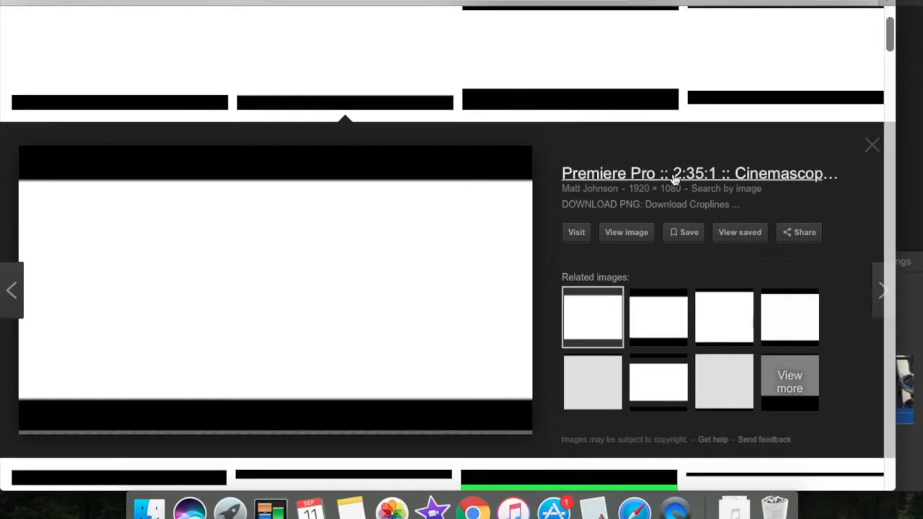
{"action": "mouse_move", "coordinate": [436, 268]}
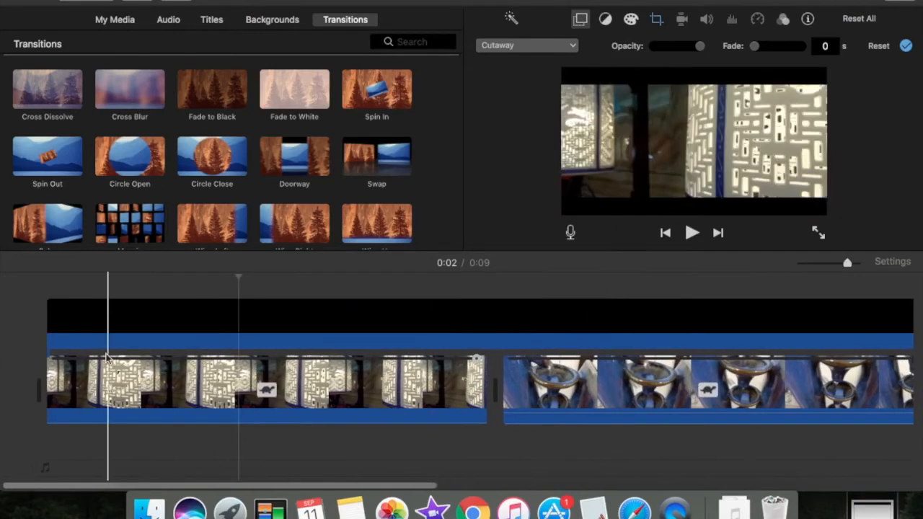
{"action": "left_click", "coordinate": [692, 233]}
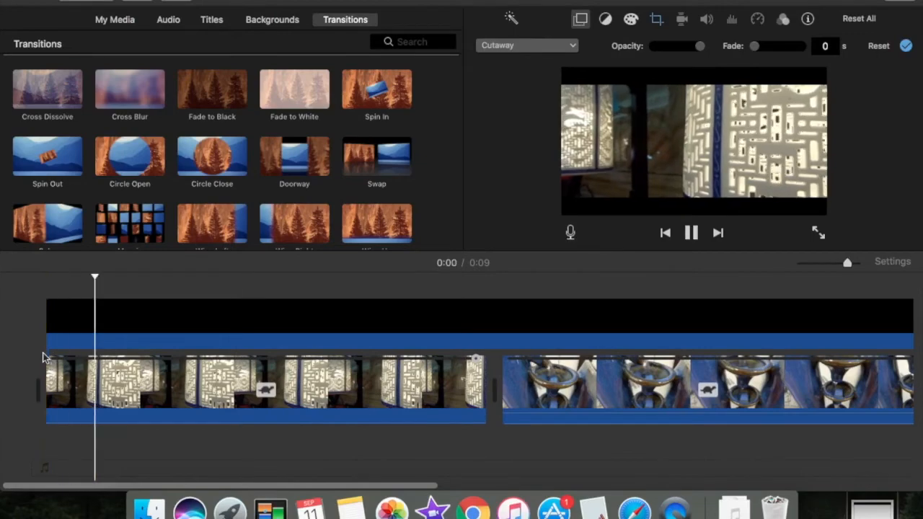
{"action": "left_click", "coordinate": [656, 19]}
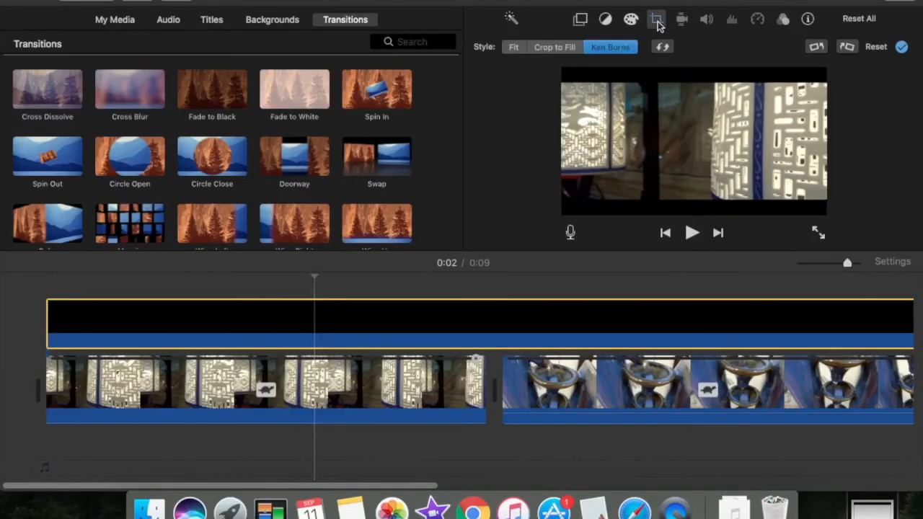
Switch the black letterbox overlay's crop style from Ken Burns to Fit
{"action": "left_click", "coordinate": [656, 19]}
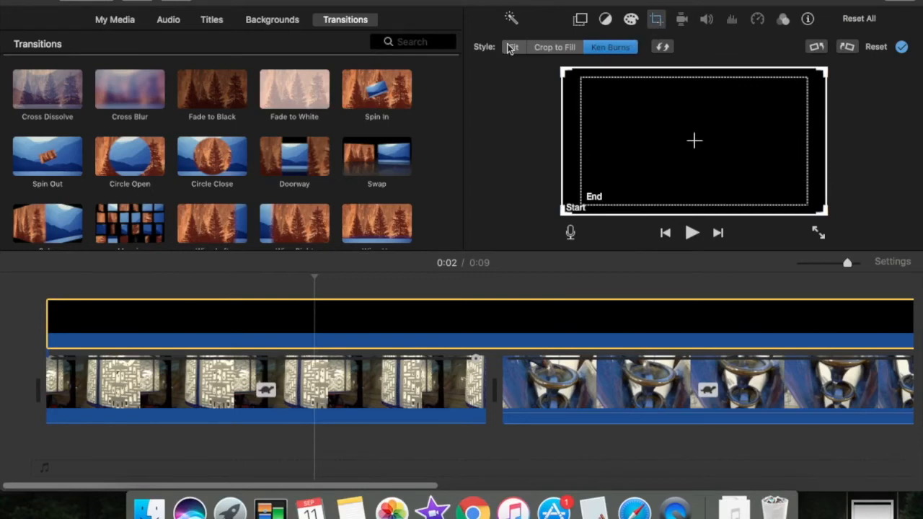
{"action": "left_click", "coordinate": [513, 47]}
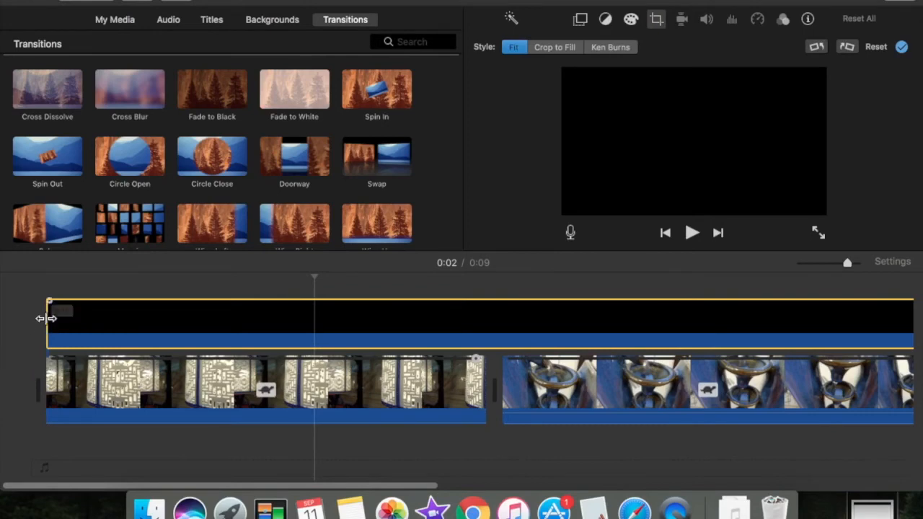
{"action": "left_click", "coordinate": [692, 233]}
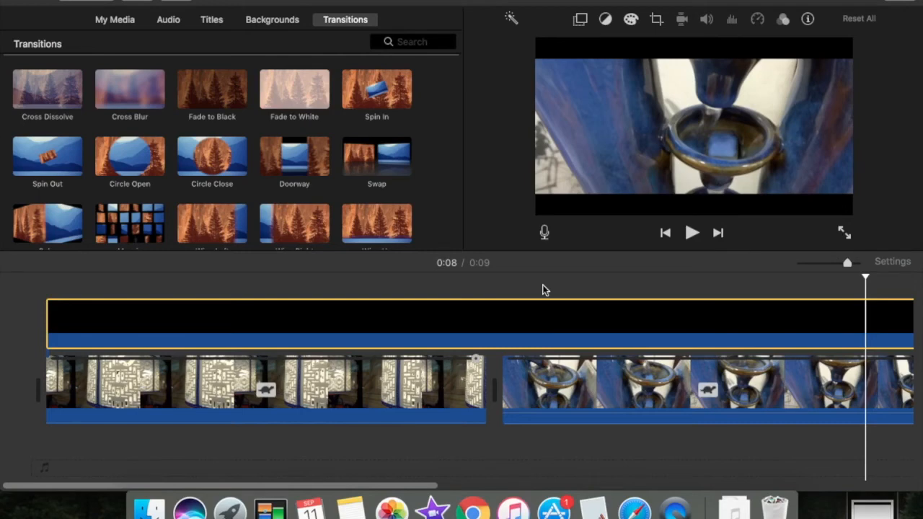
{"action": "left_click", "coordinate": [691, 233]}
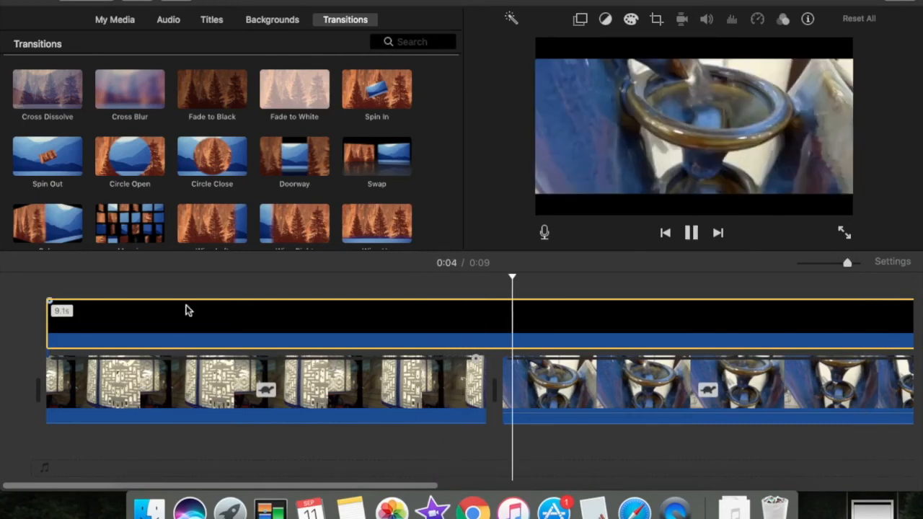